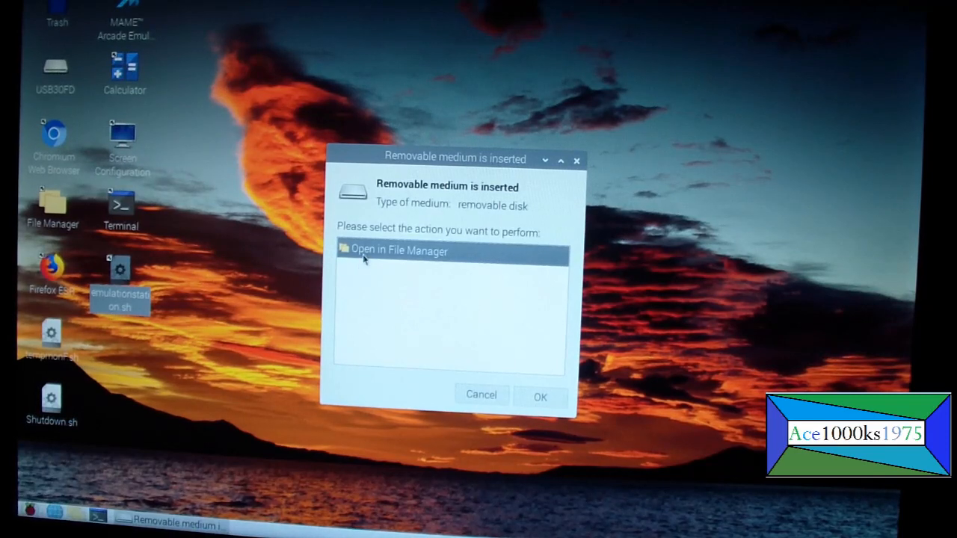
Open the inserted USB30FD drive in the file manager from the Removable medium dialog
left_click(540, 396)
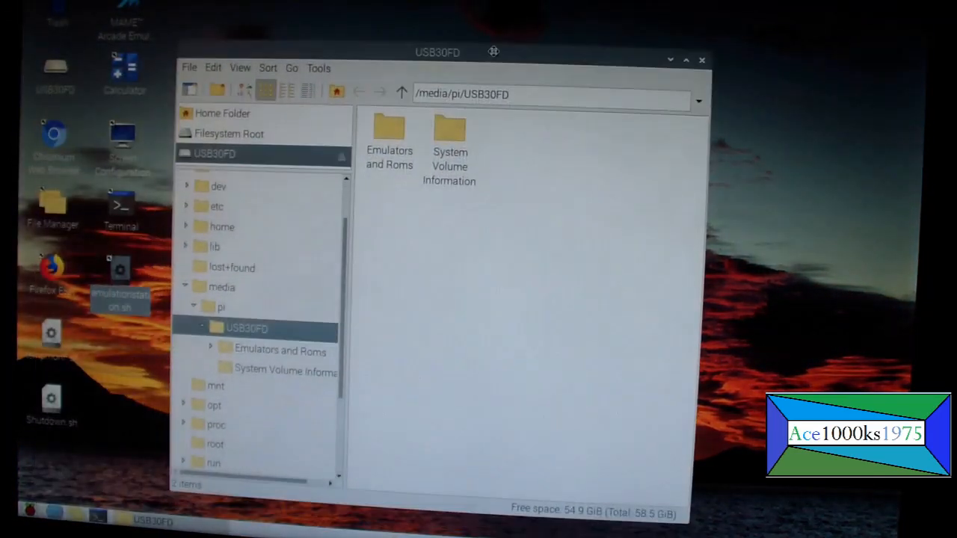
Open the USB drive's Bios folder, and /home/pi/RetroPie/roms/neogeo in a second window
double_click(389, 142)
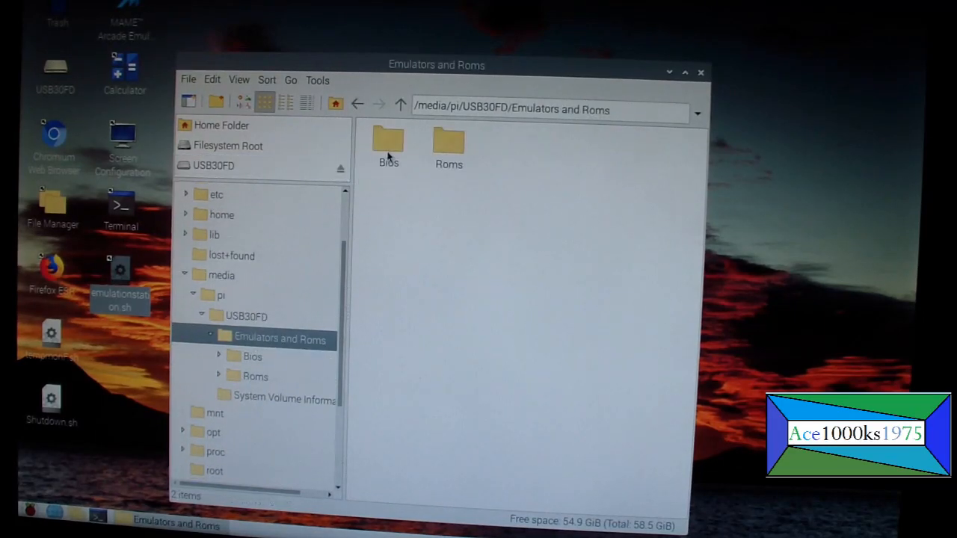
double_click(387, 142)
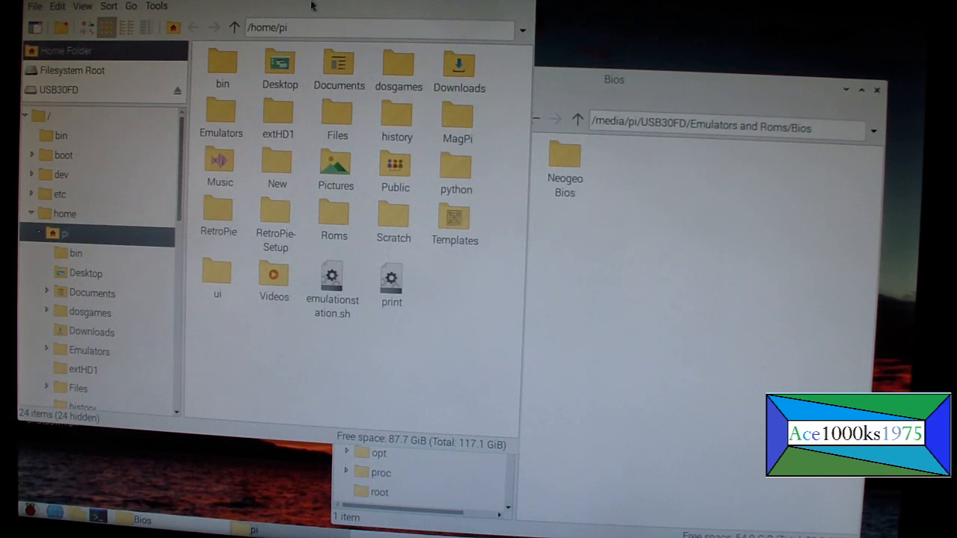
double_click(217, 211)
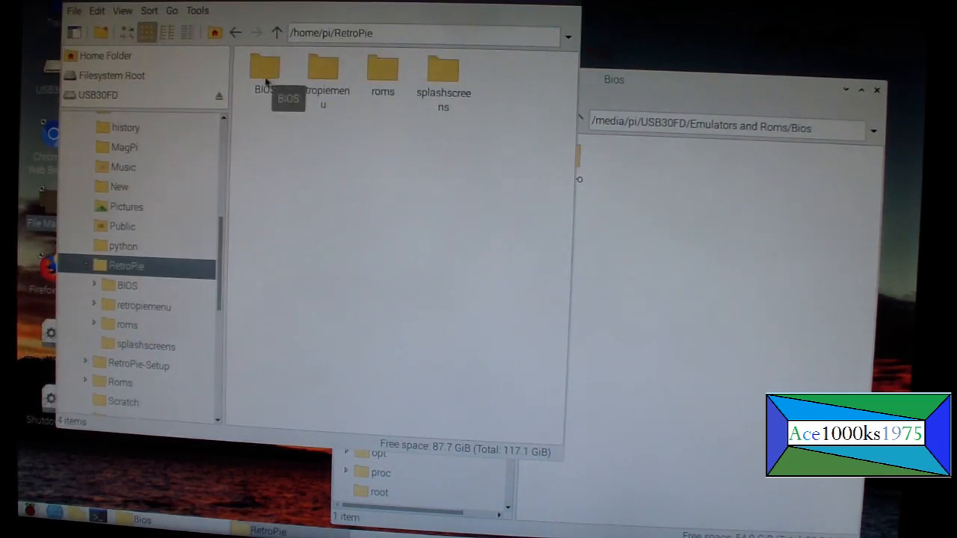
double_click(383, 68)
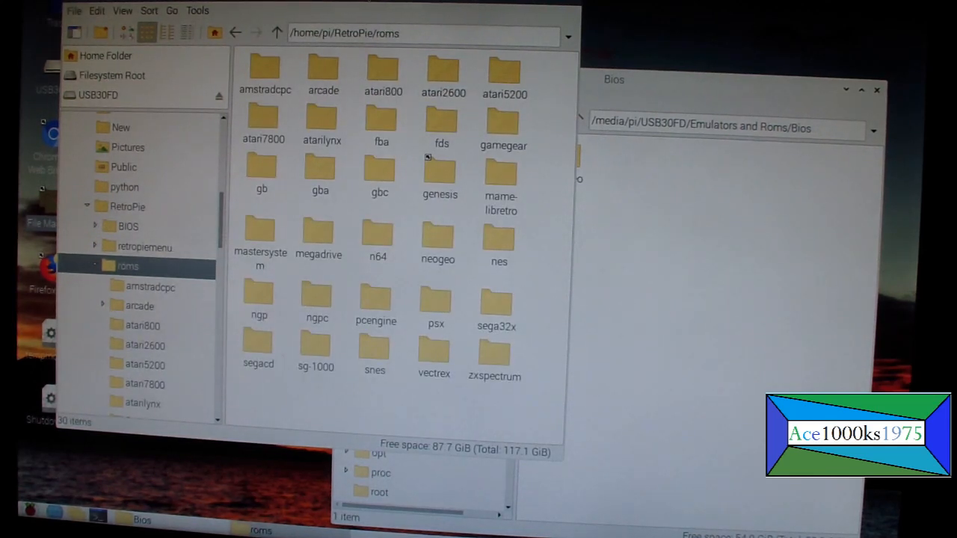
double_click(437, 236)
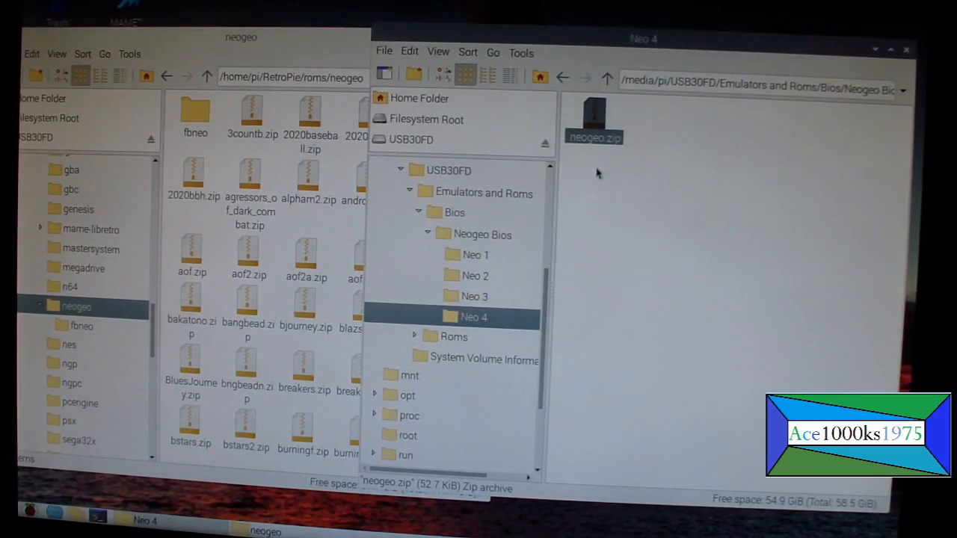
mouse_move(625, 153)
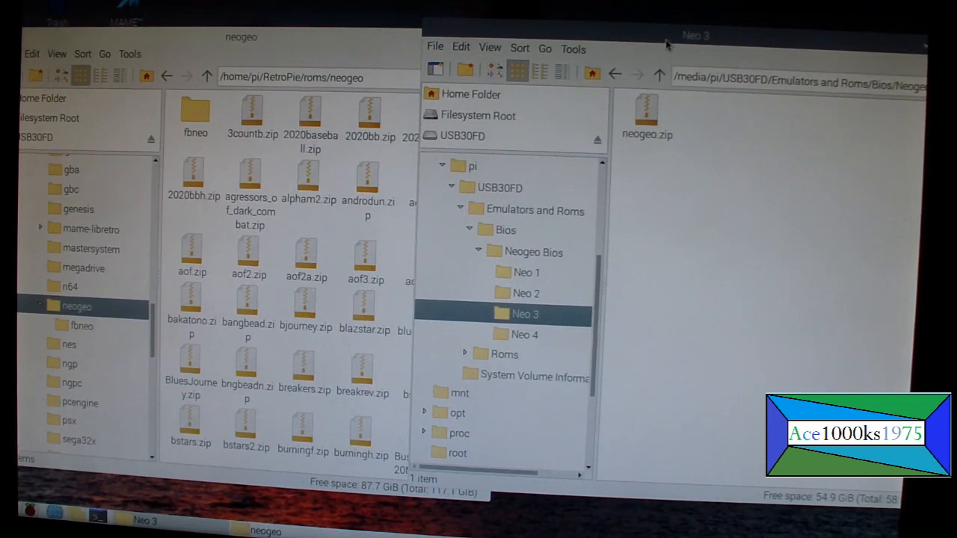
Select the Neo 2 folder under Neogeo Bios, showing its 1.7 MiB neogeo.zip
left_click(647, 108)
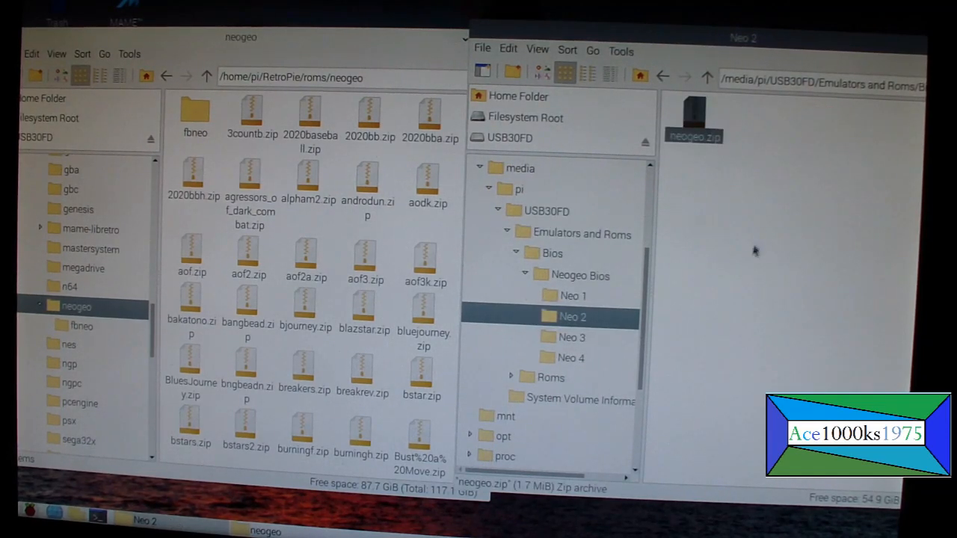
mouse_move(682, 227)
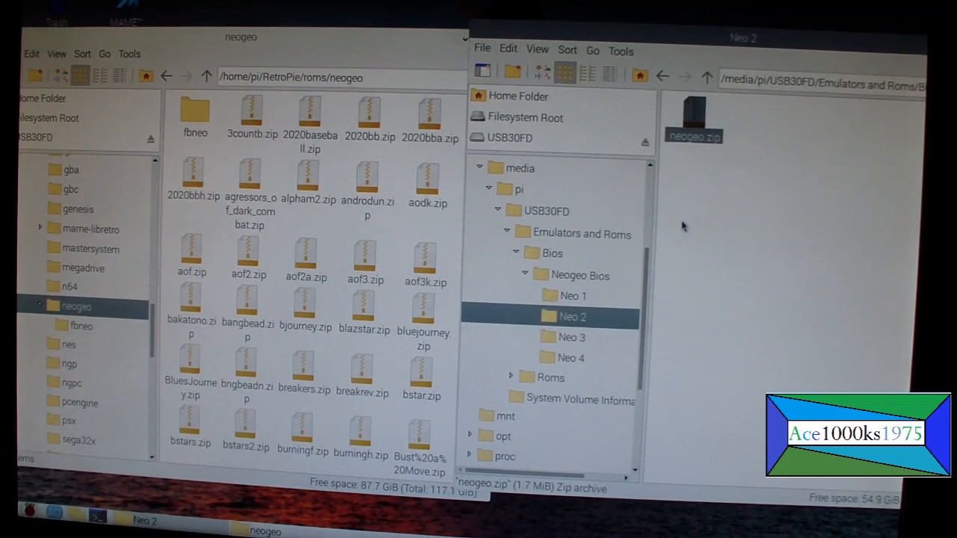
mouse_move(444, 212)
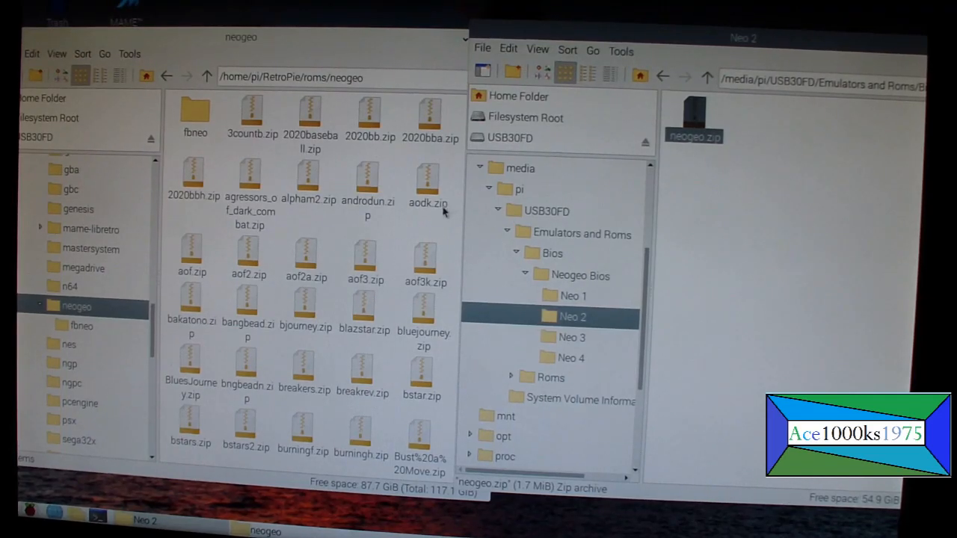
Copy Neo 2's neogeo.zip into roms/neogeo, applying the overwrite choice to all existing files
left_click(663, 76)
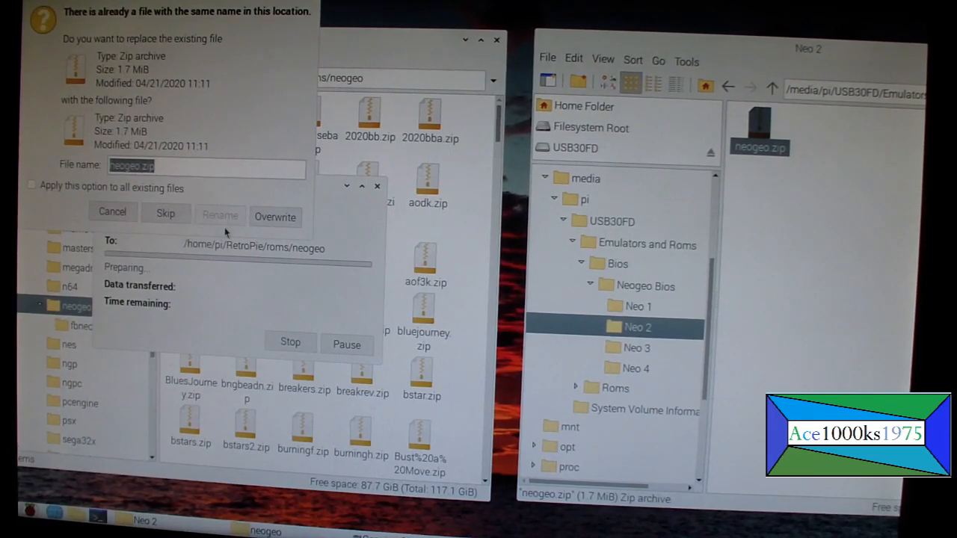
left_click(32, 187)
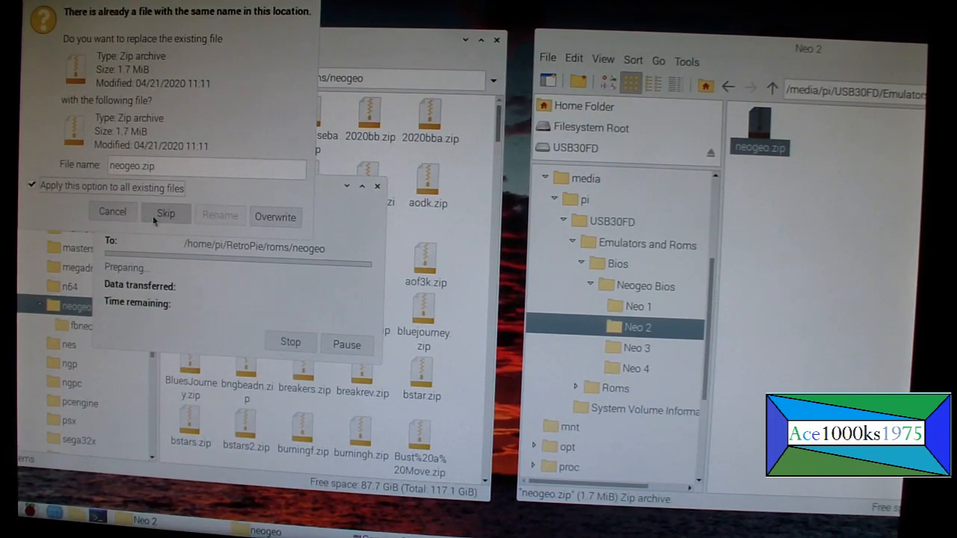
left_click(166, 212)
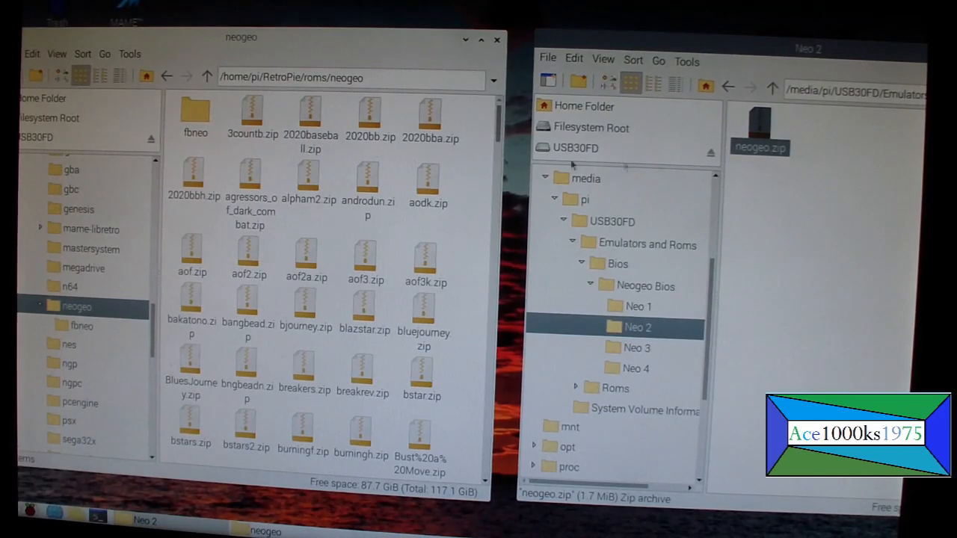
Locate and select the 1.7 MiB neogeo.zip in the neogeo ROM folder
scroll("down", 3)
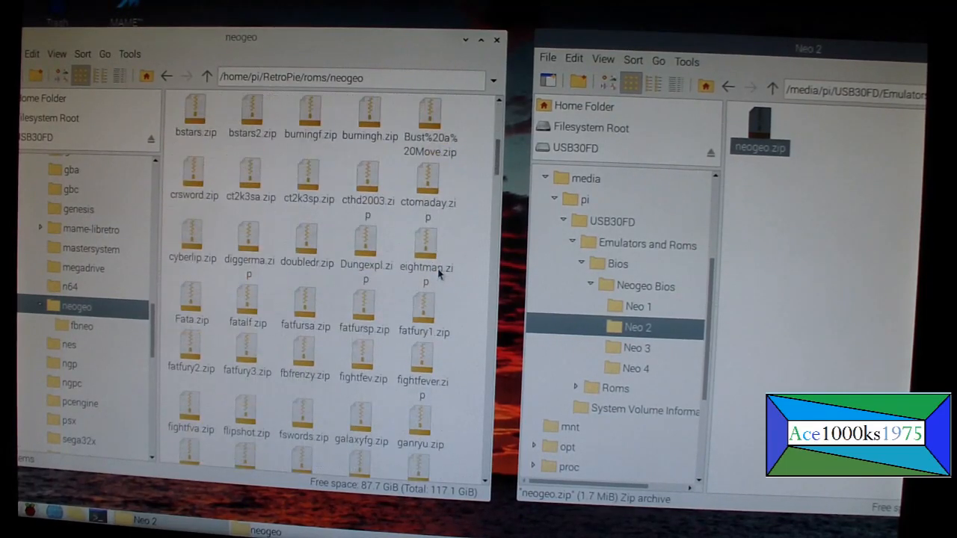
scroll("up", 3)
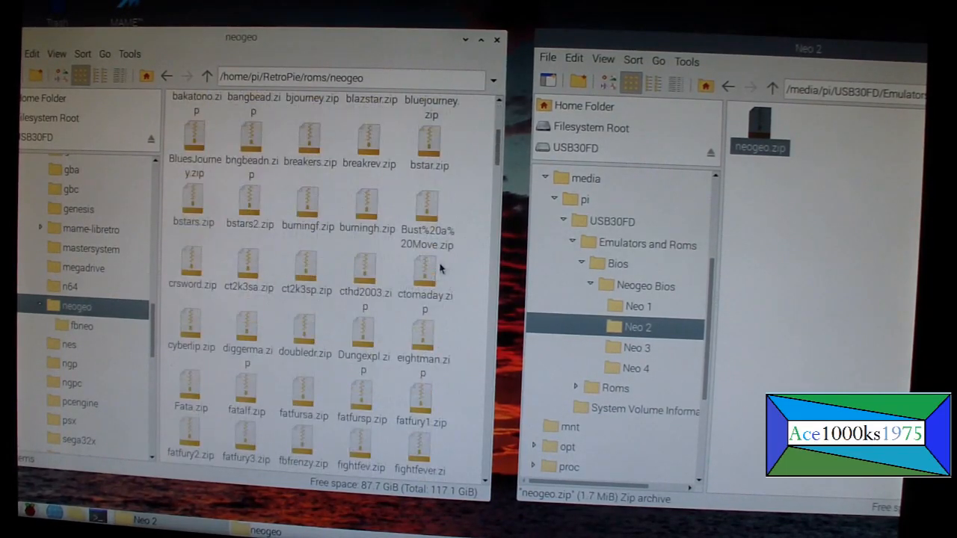
scroll("down", 3)
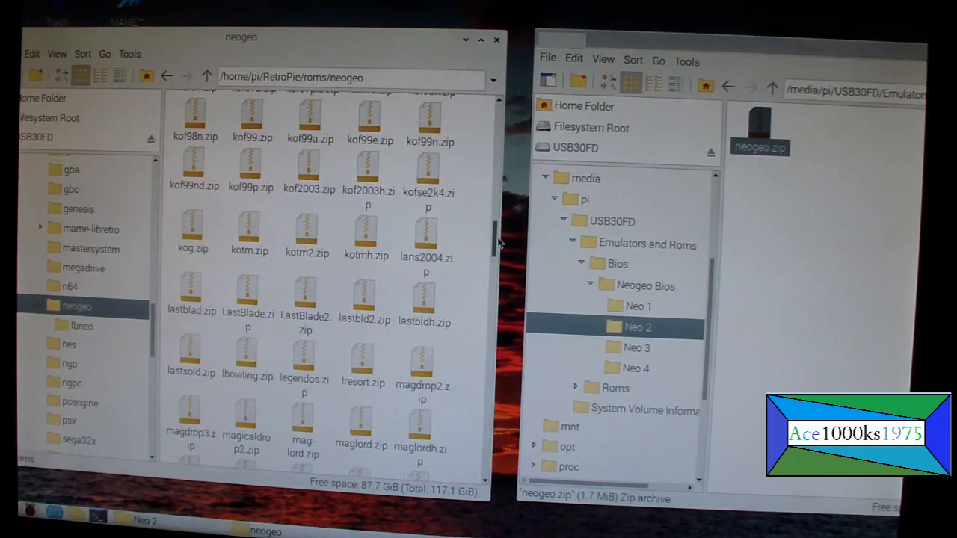
scroll("down", 3)
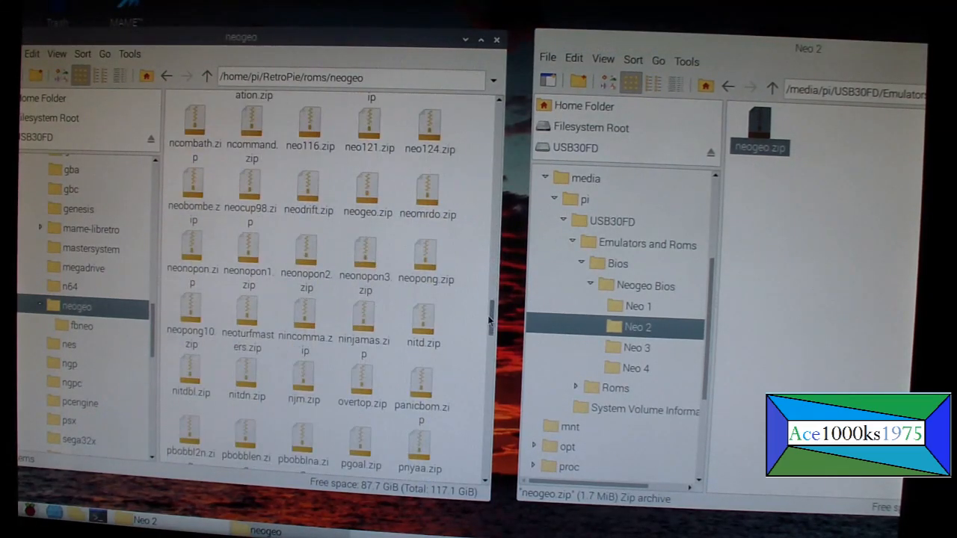
scroll("up", 3)
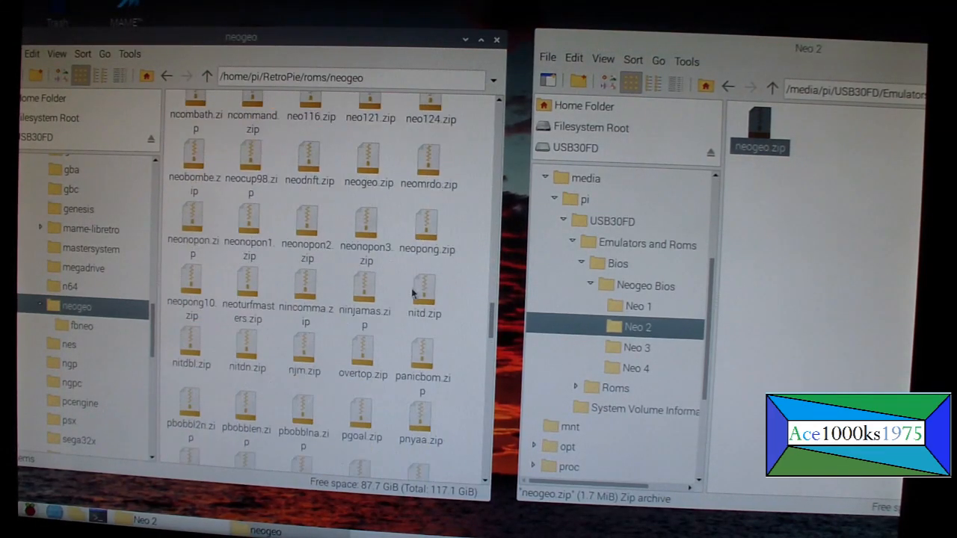
scroll("up", 3)
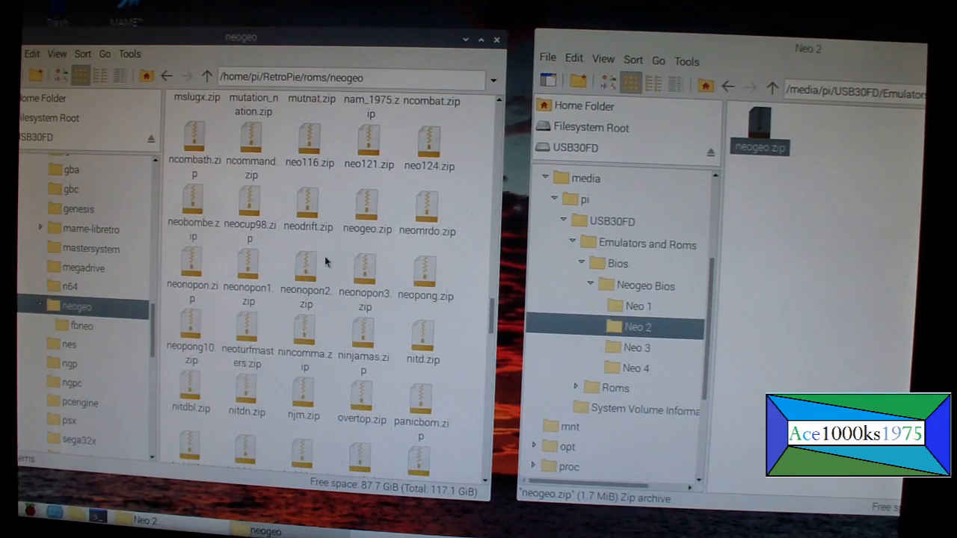
scroll("down", 3)
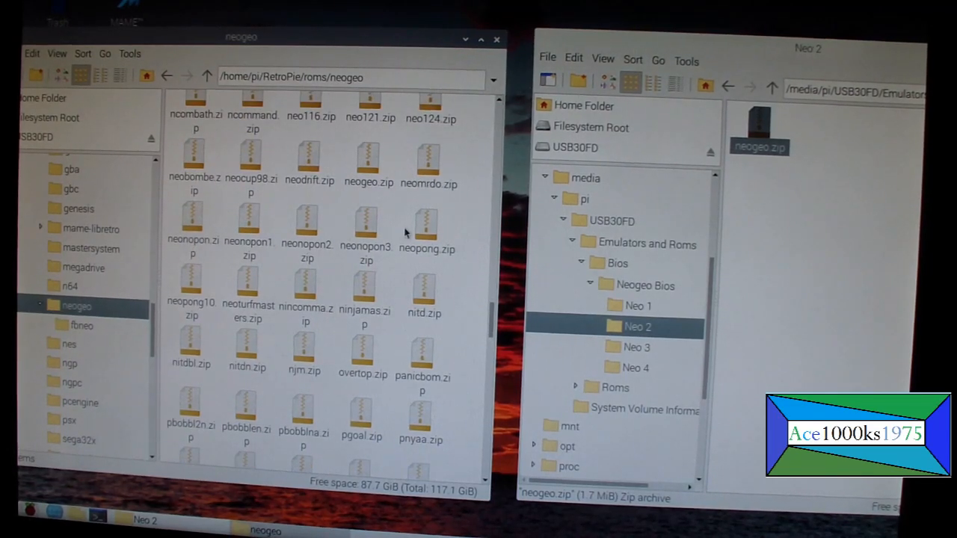
left_click(368, 157)
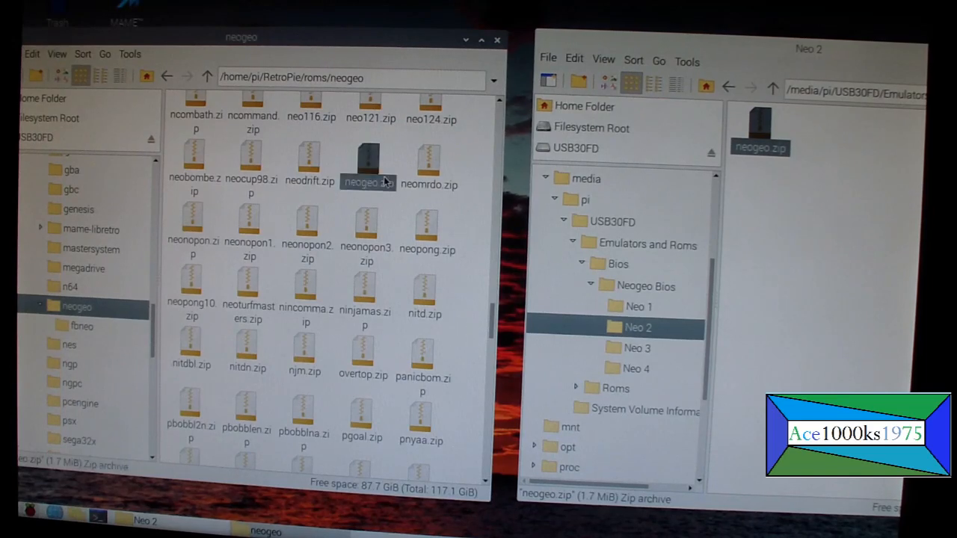
mouse_move(367, 182)
type("emulationstation")
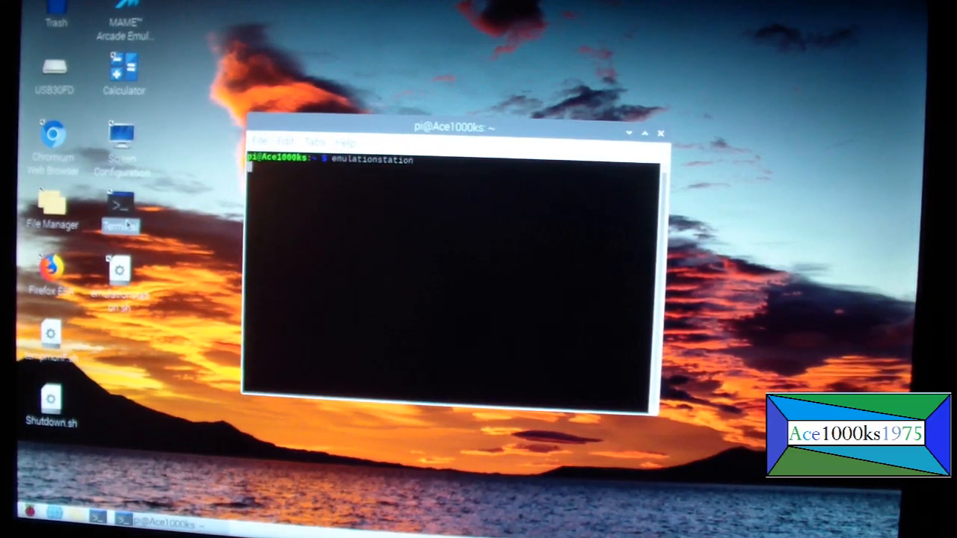
Launch emulationstation from LXTerminal to reach the Super Nintendo, MAME and NEO-GEO carousel
key("Return")
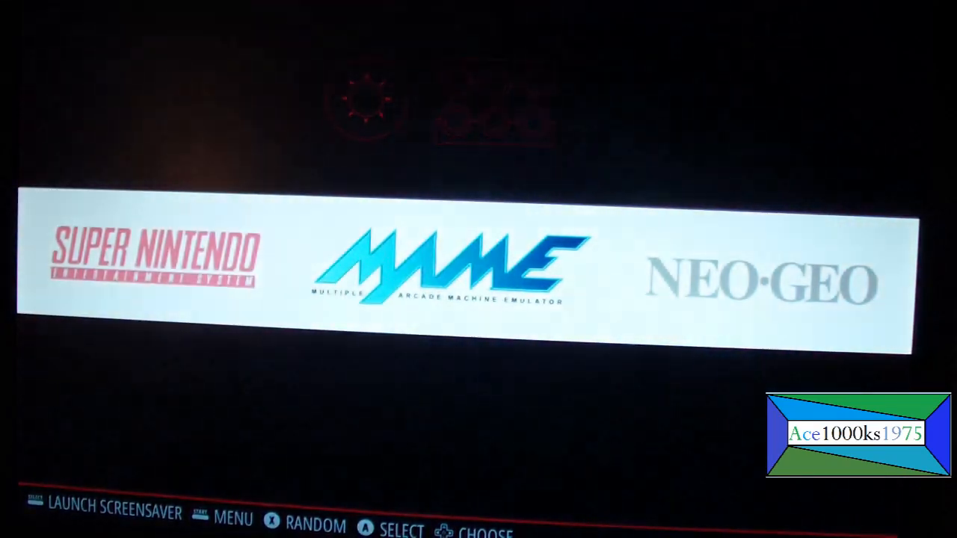
Browse the NEO-GEO game list, then choose Quit EmulationStation to return to the terminal
scroll("right", 3)
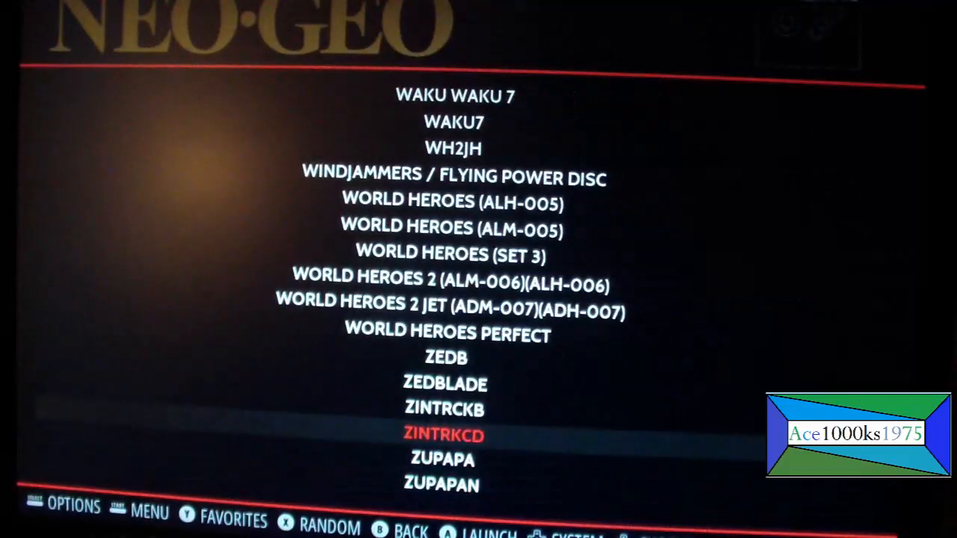
scroll("up", 3)
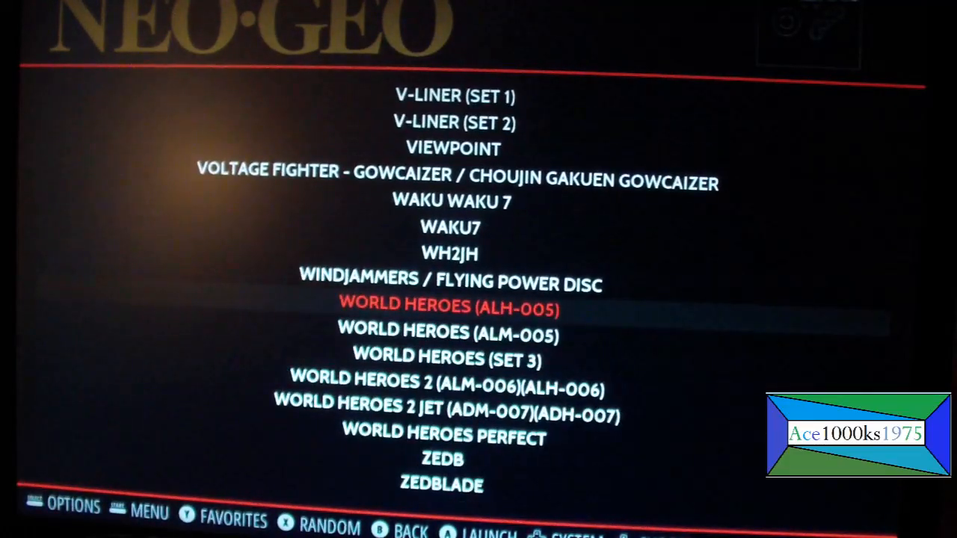
scroll("up", 3)
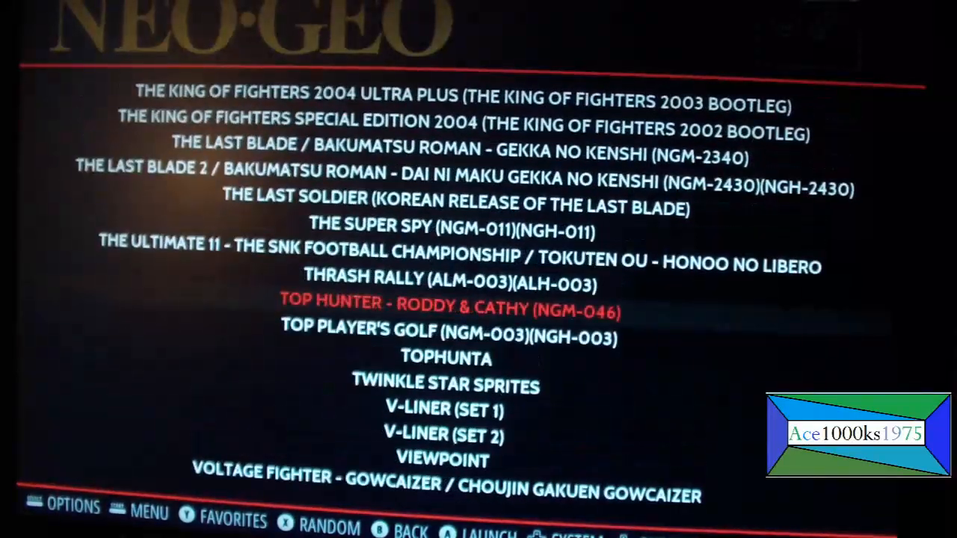
scroll("up", 3)
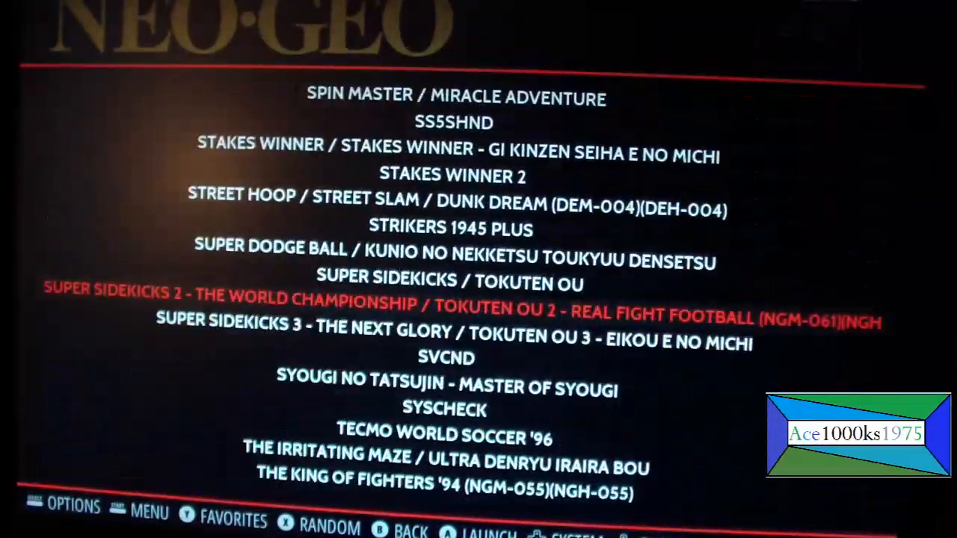
scroll("down", 3)
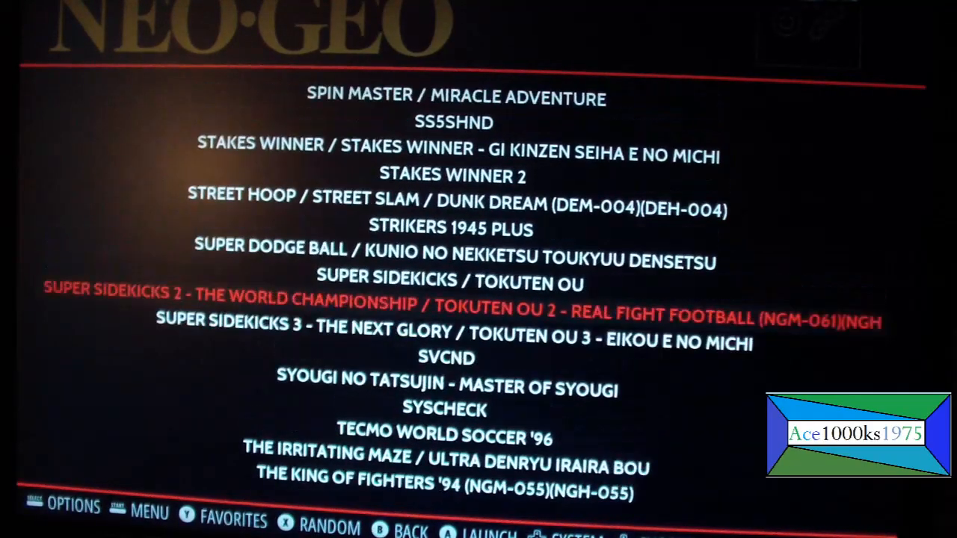
scroll("up", 3)
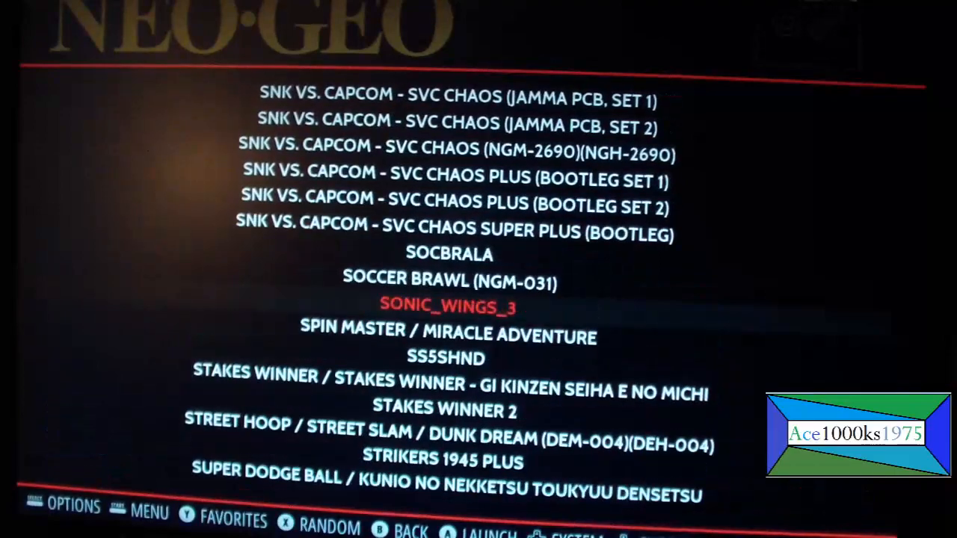
scroll("down", 3)
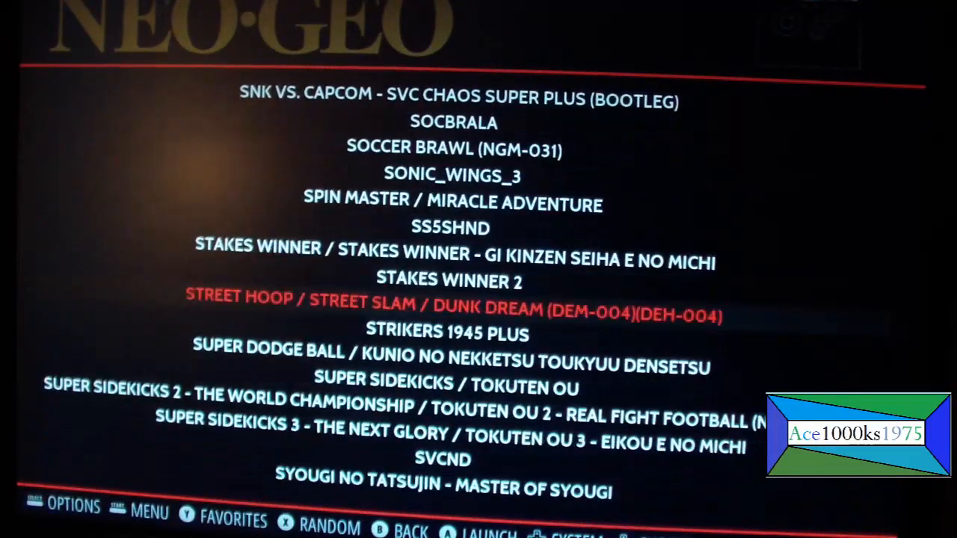
scroll("down", 3)
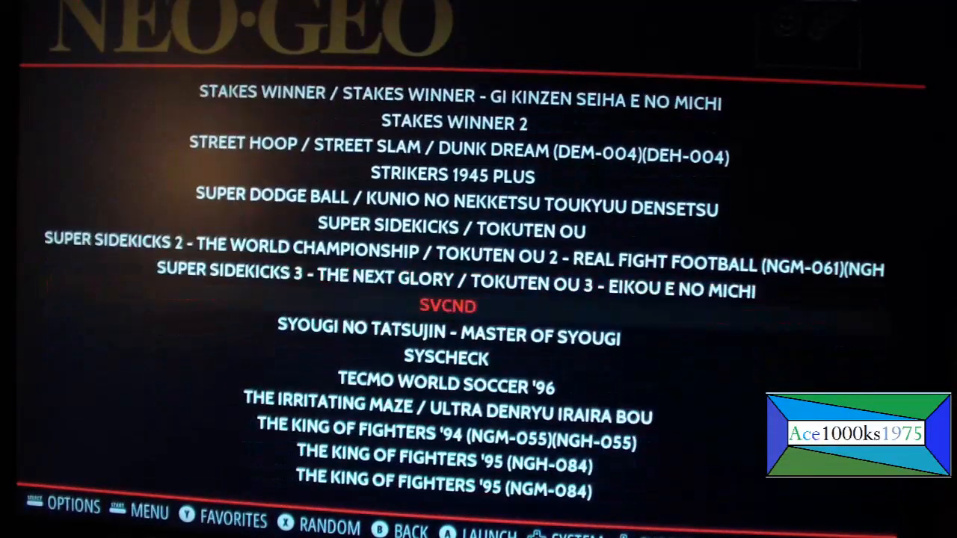
scroll("up", 3)
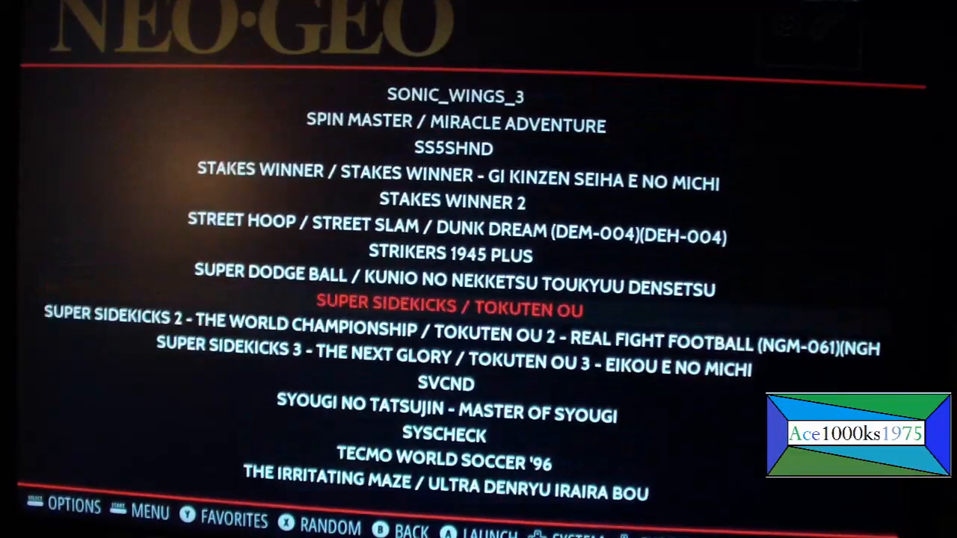
scroll("up", 3)
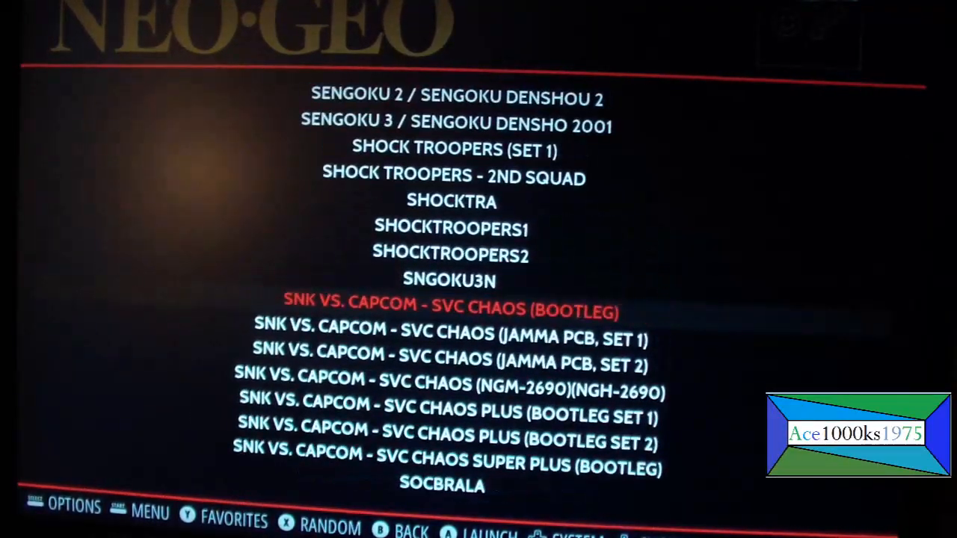
scroll("up", 3)
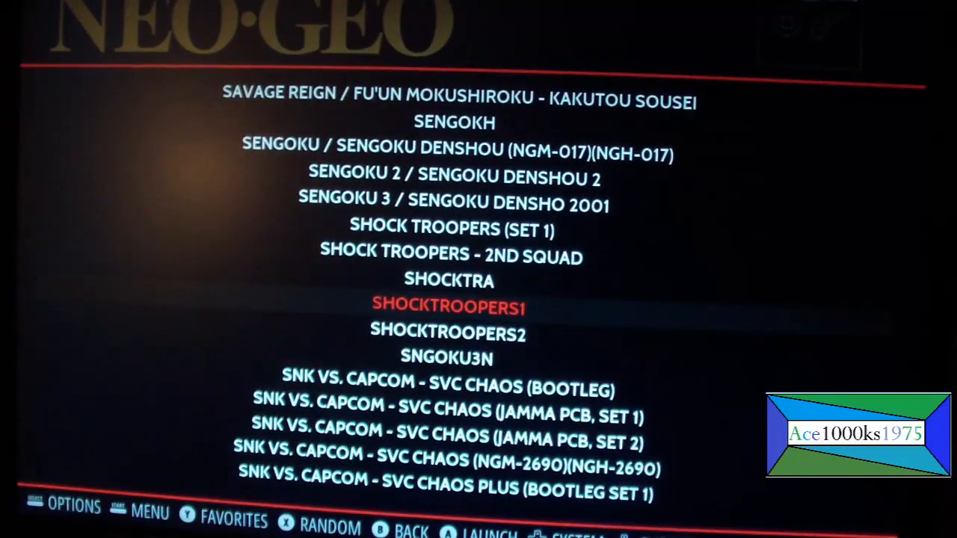
scroll("down", 3)
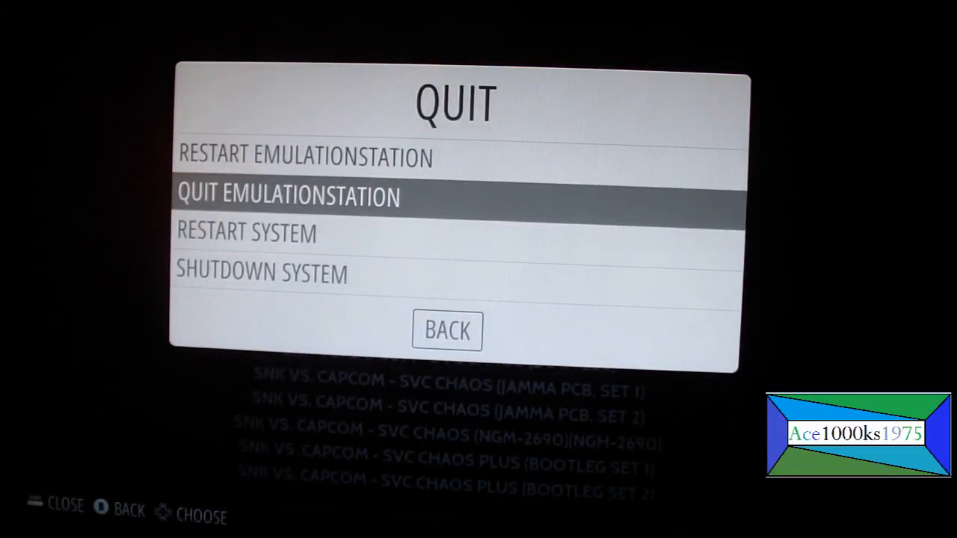
left_click(288, 196)
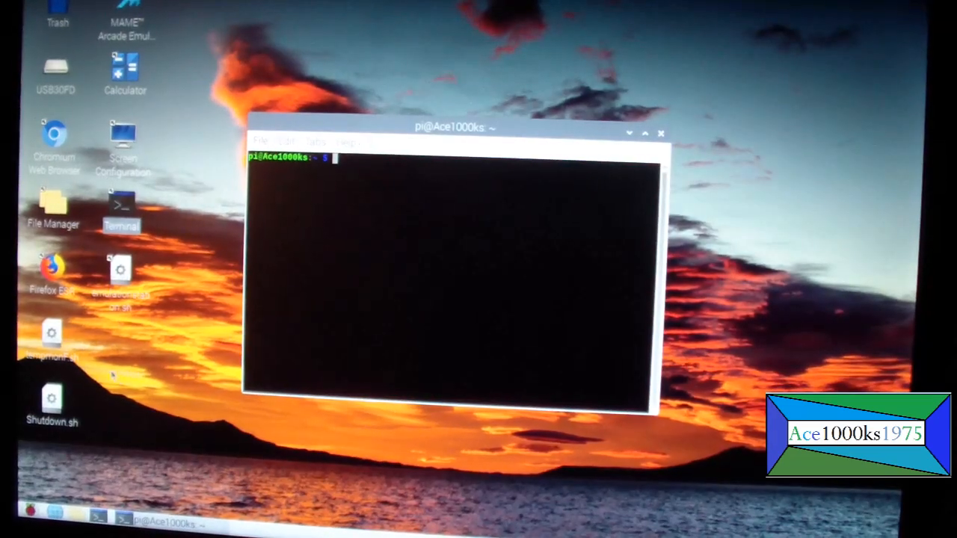
Set GPU Memory to 256 in Raspberry Pi Configuration's Performance tab
left_click(10, 522)
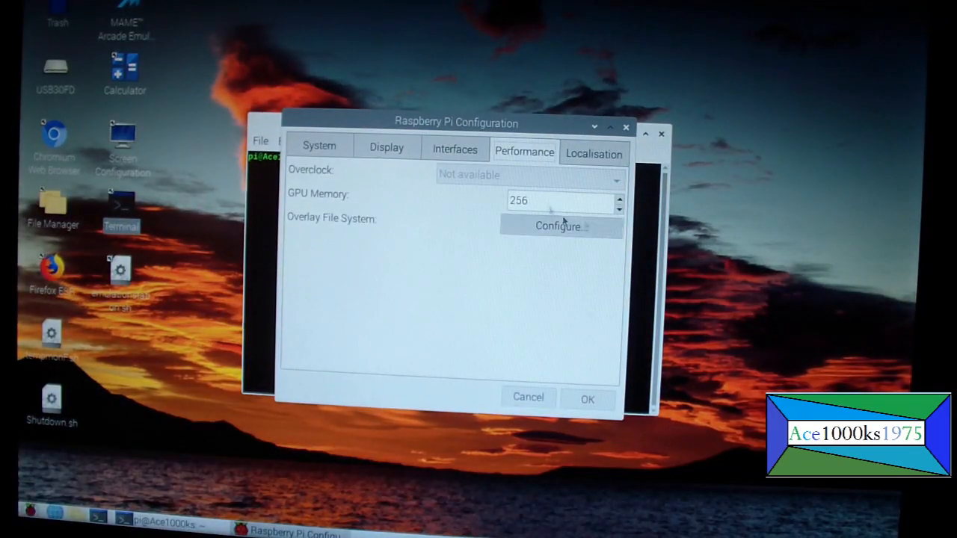
mouse_move(561, 200)
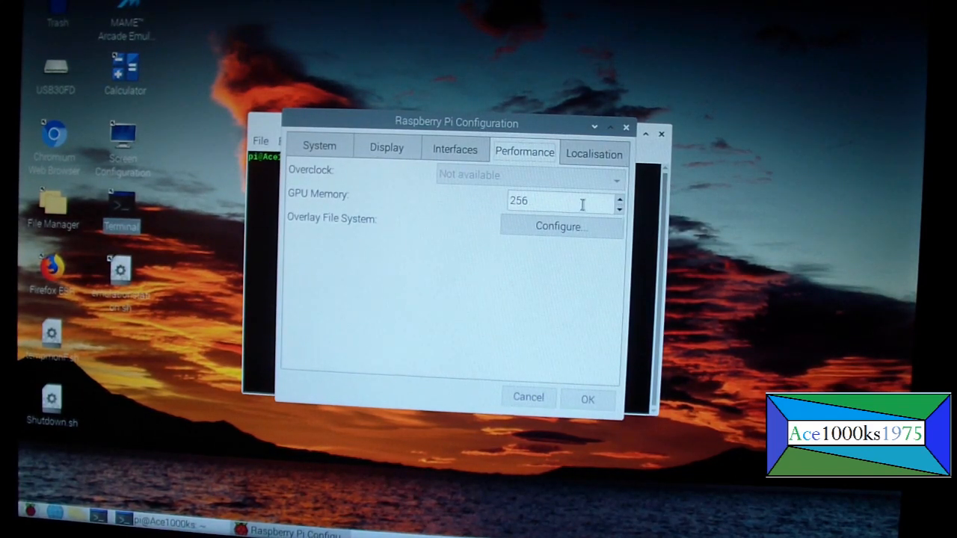
mouse_move(561, 199)
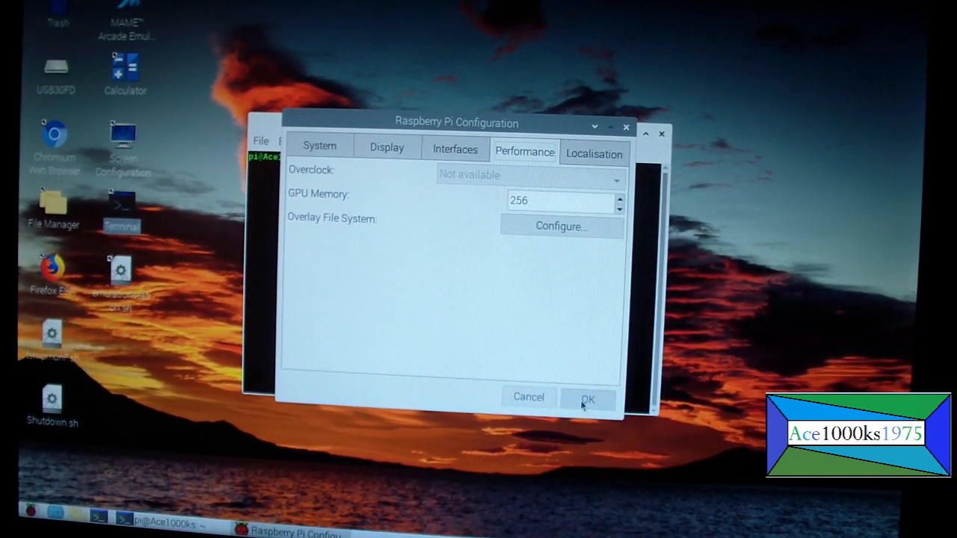
Confirm the 256 MB GPU setting and relaunch emulationstation from LXTerminal
left_click(588, 397)
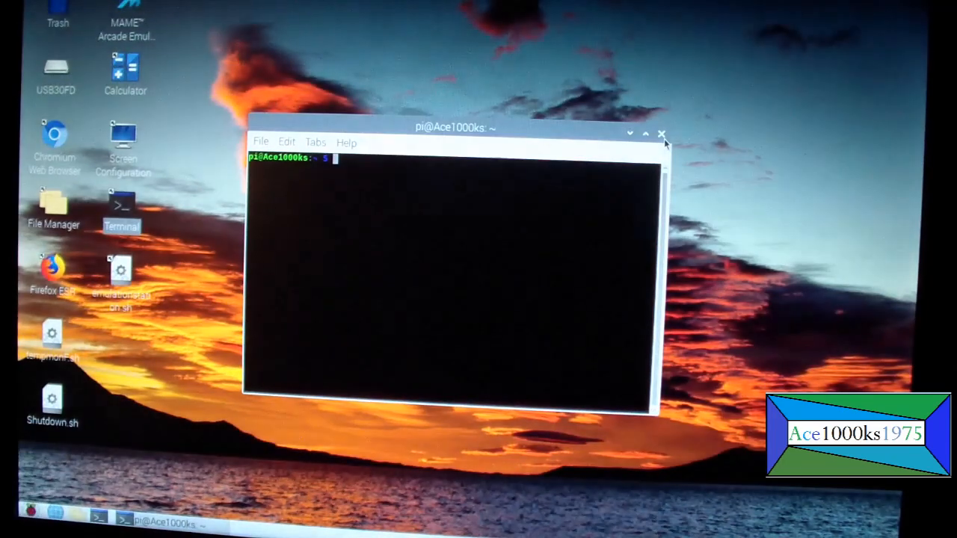
type("emul")
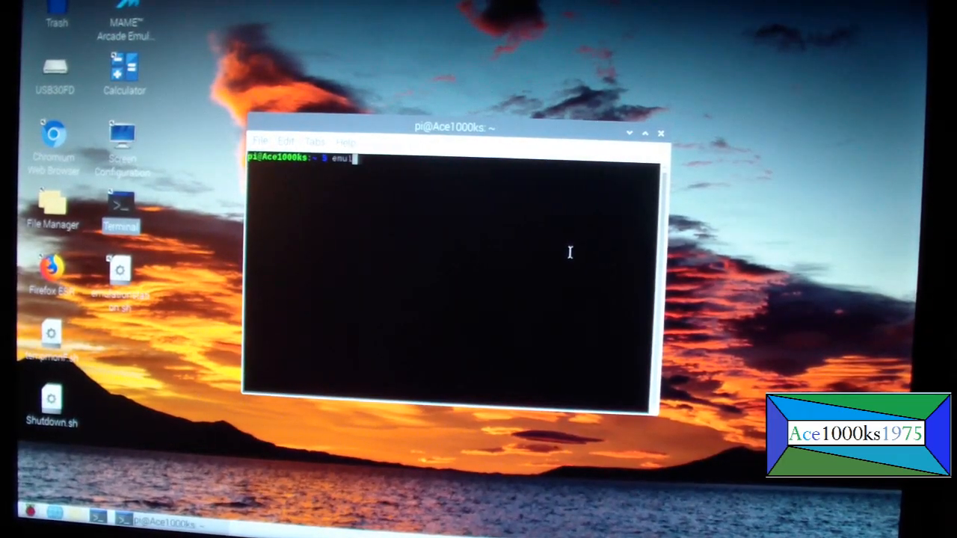
type("lationstation")
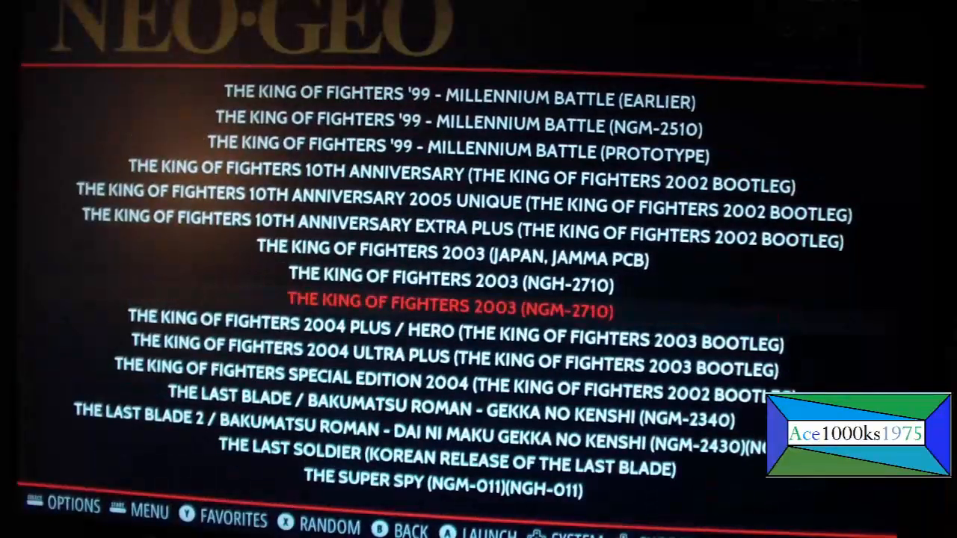
Scroll the NEO-GEO list up to Shock Troopers - 2nd Squad and launch it
scroll("up", 3)
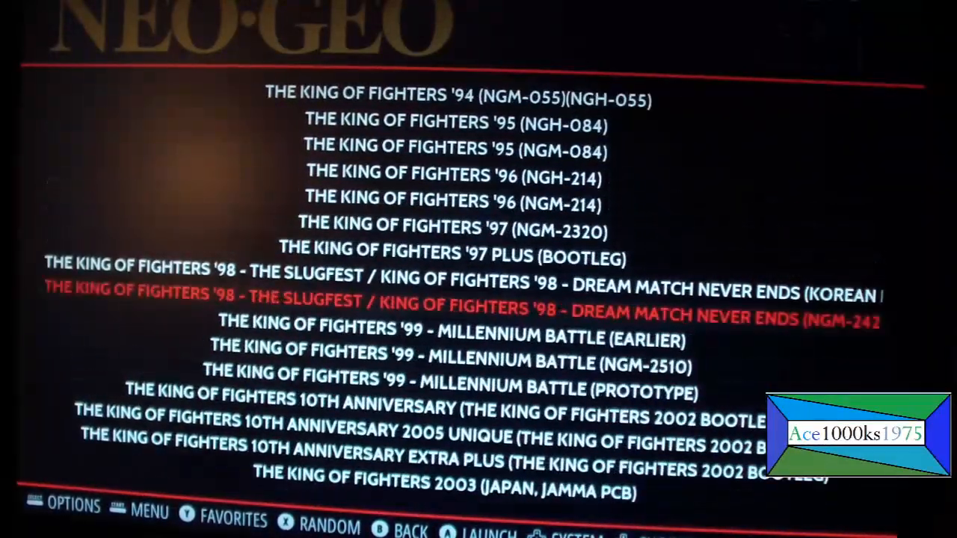
scroll("up", 3)
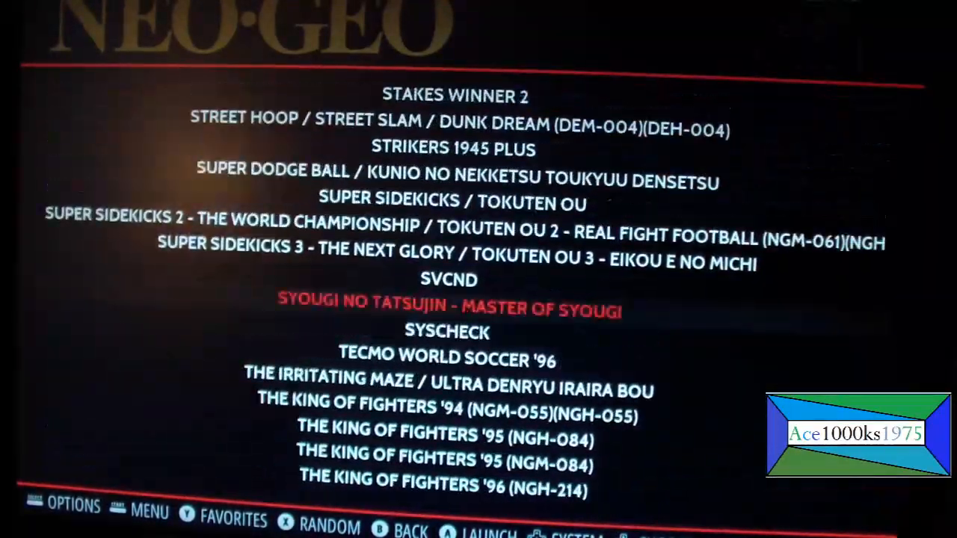
scroll("up", 3)
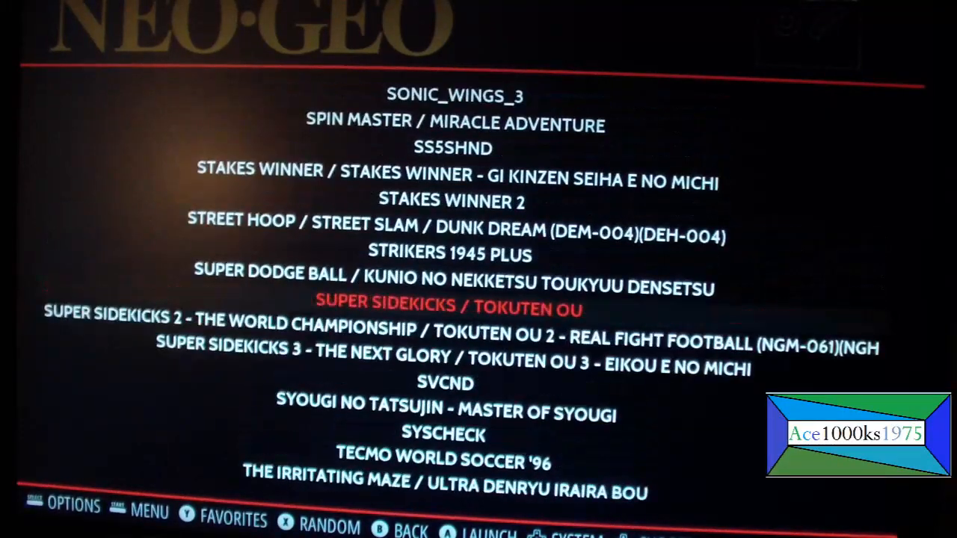
scroll("up", 3)
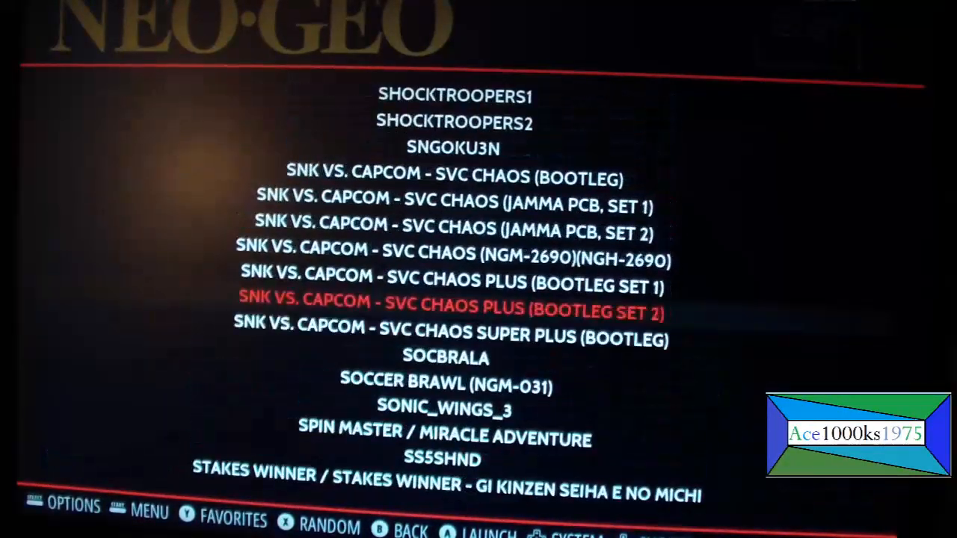
scroll("up", 3)
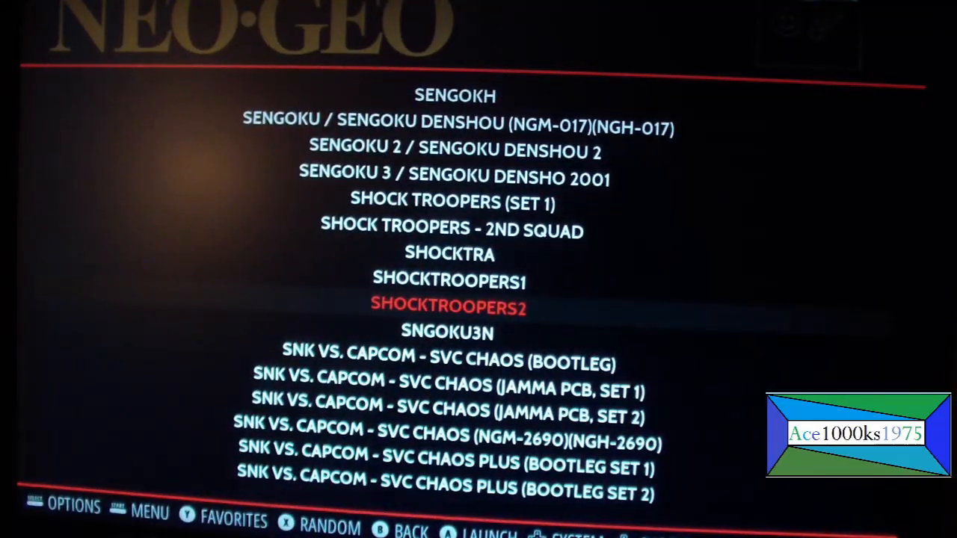
key("Up")
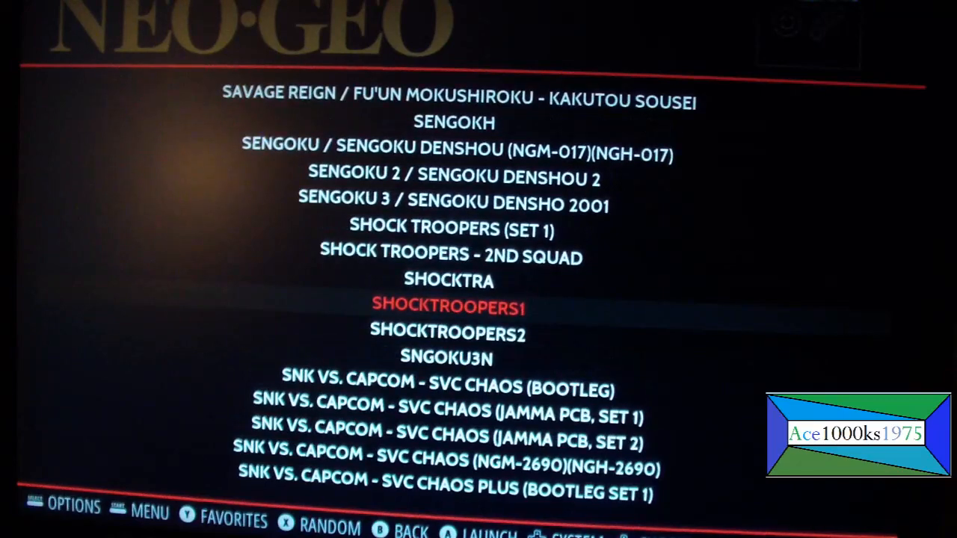
scroll("up", 3)
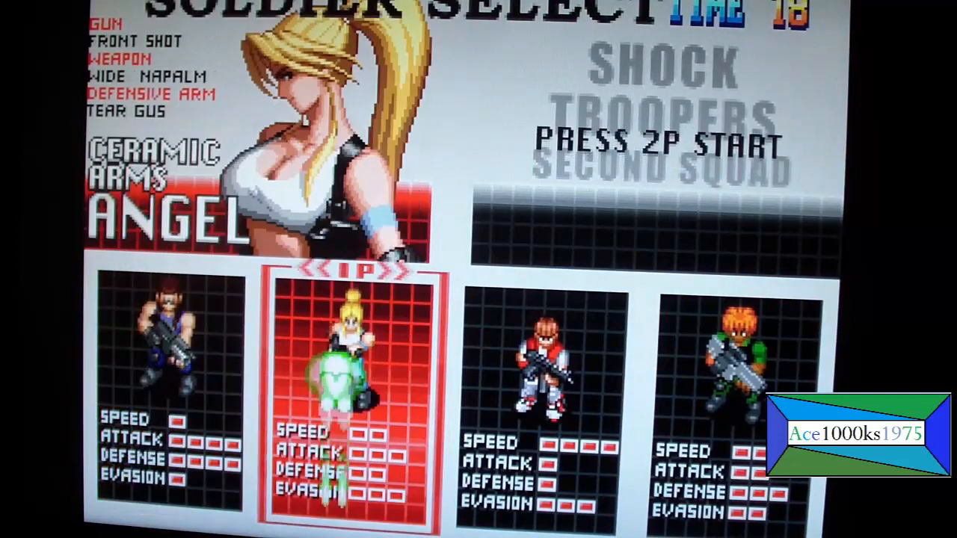
Pick a soldier in Shock Troopers 2nd Squad, play, then exit back to the NEO-GEO list
key("Right")
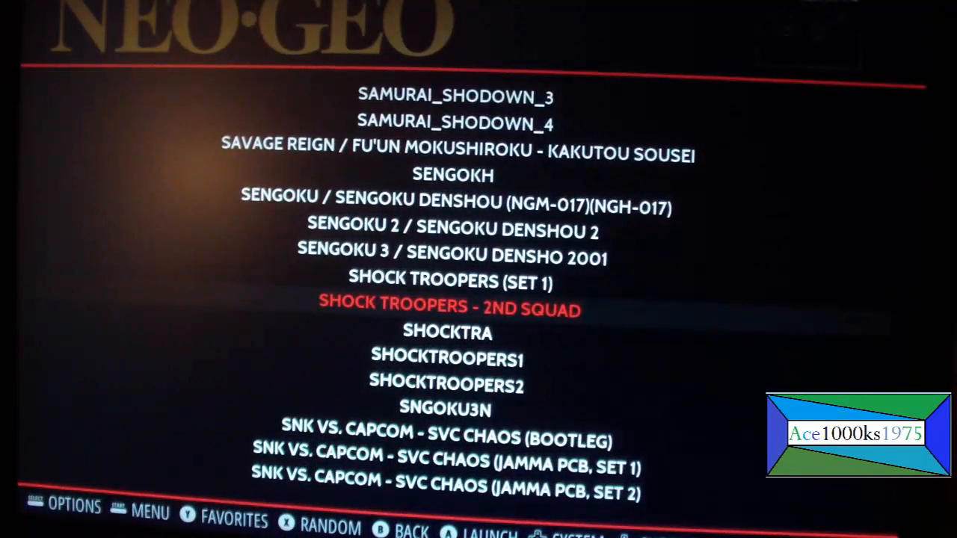
scroll("up", 3)
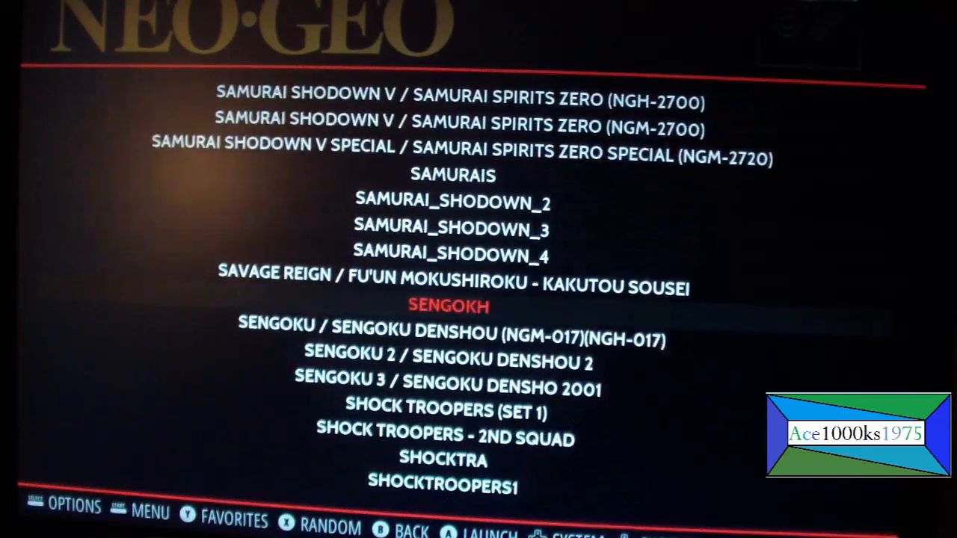
scroll("up", 3)
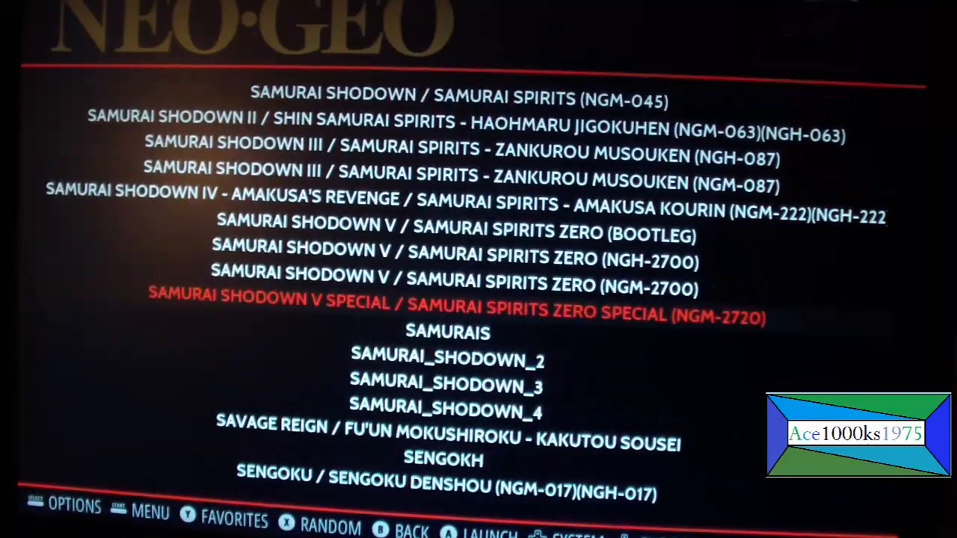
scroll("up", 3)
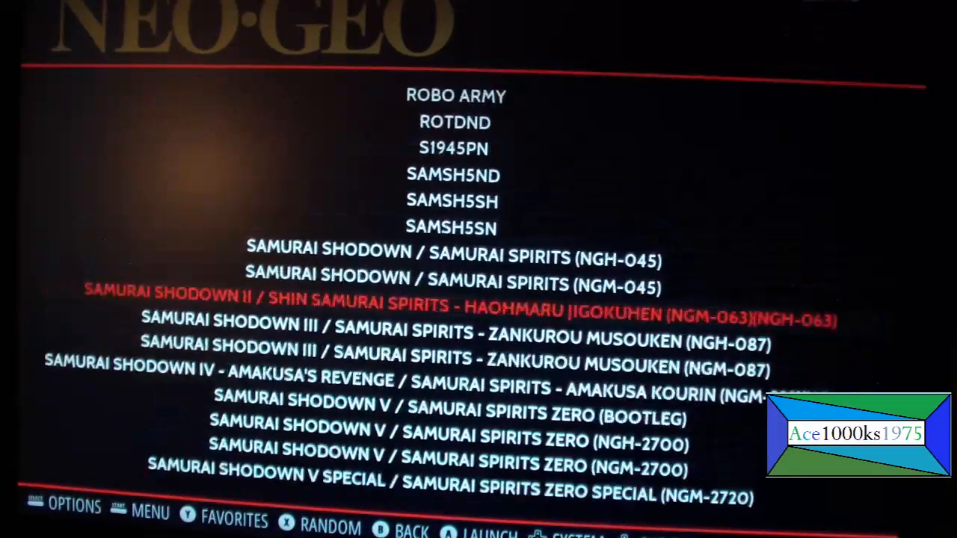
scroll("up", 3)
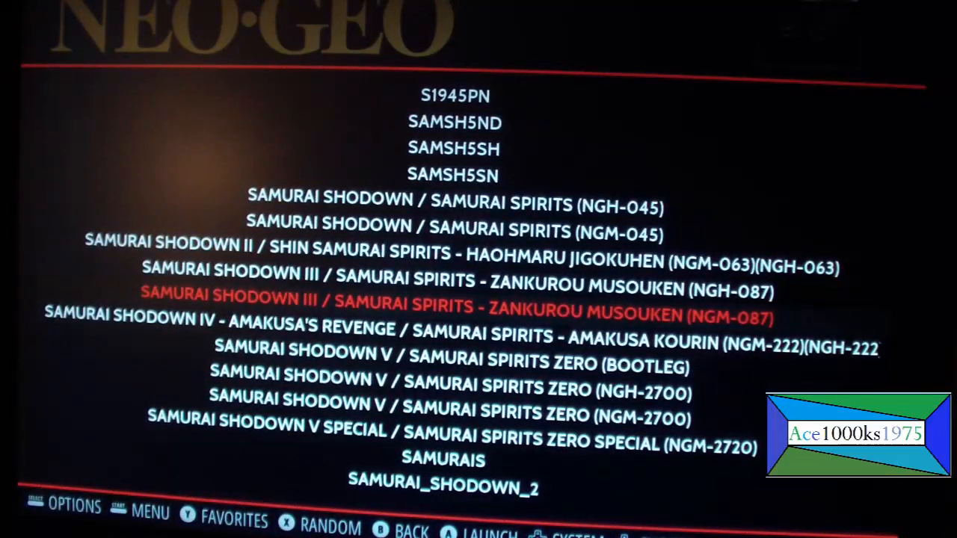
scroll("up", 3)
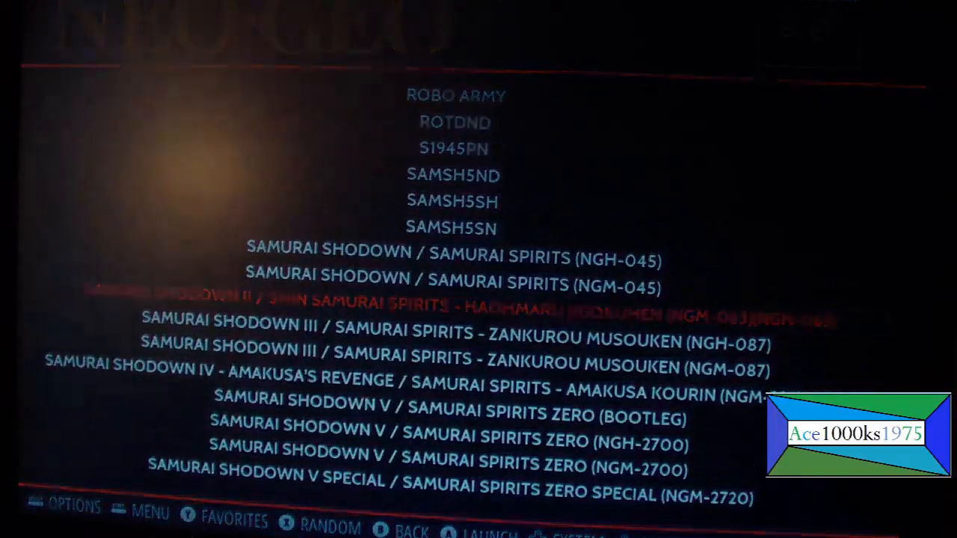